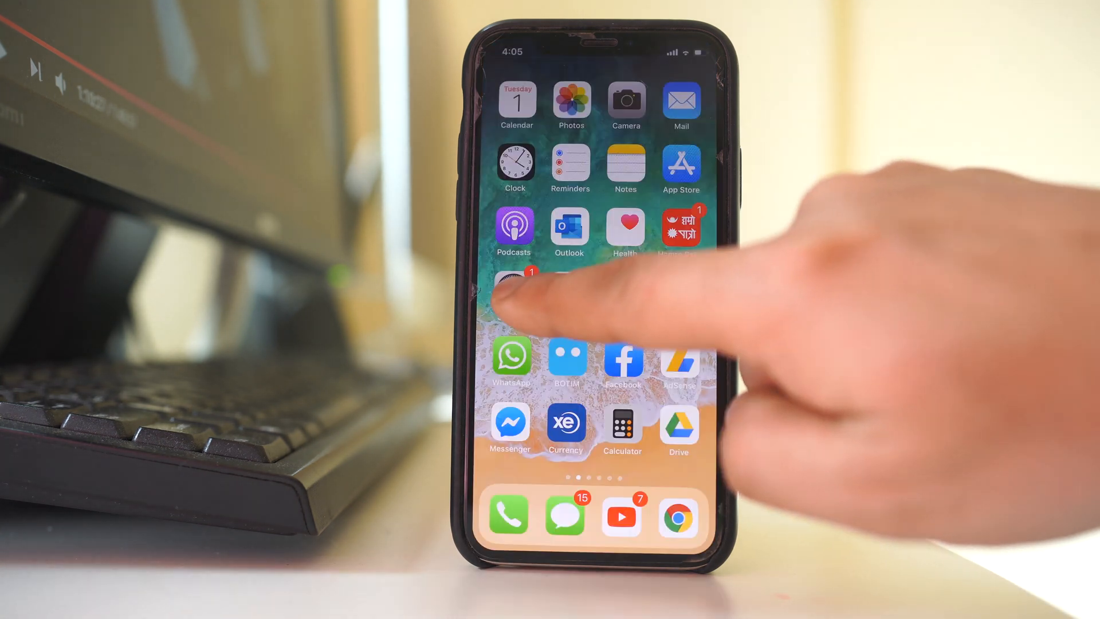
Launch the Settings app from the iPhone home screen.
click(511, 287)
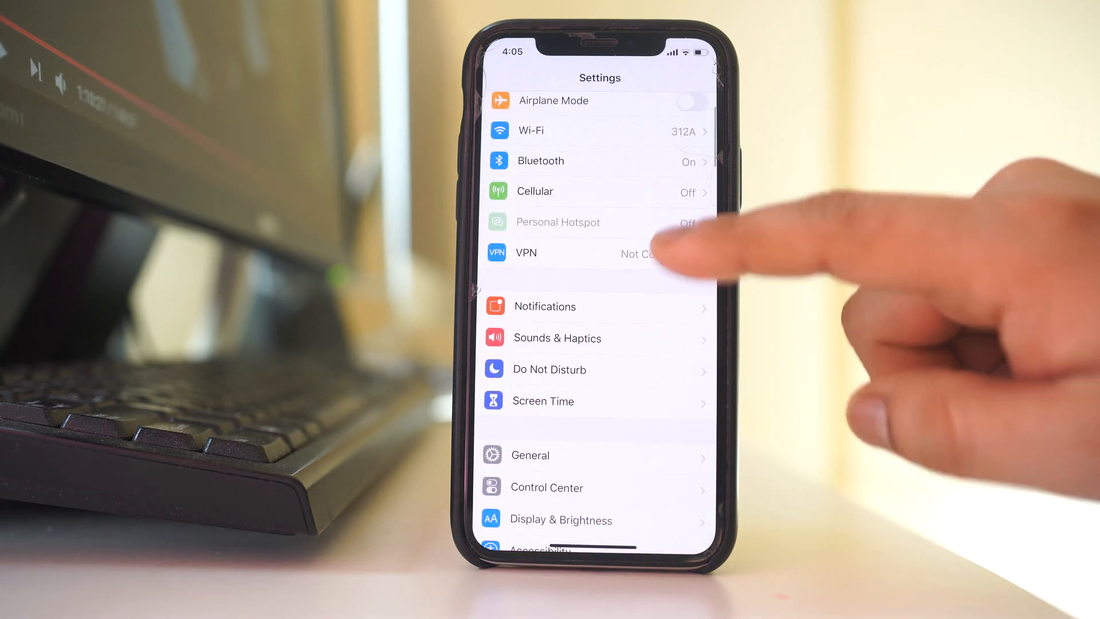
Navigate into General toward the Background App Refresh list.
click(530, 455)
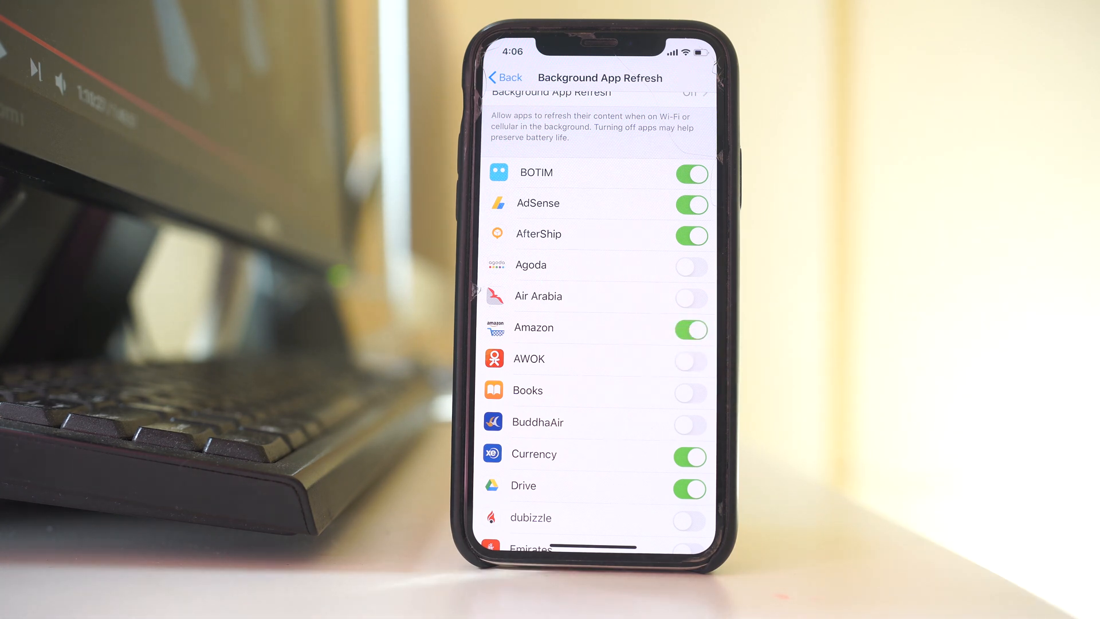
mouse_move(807, 365)
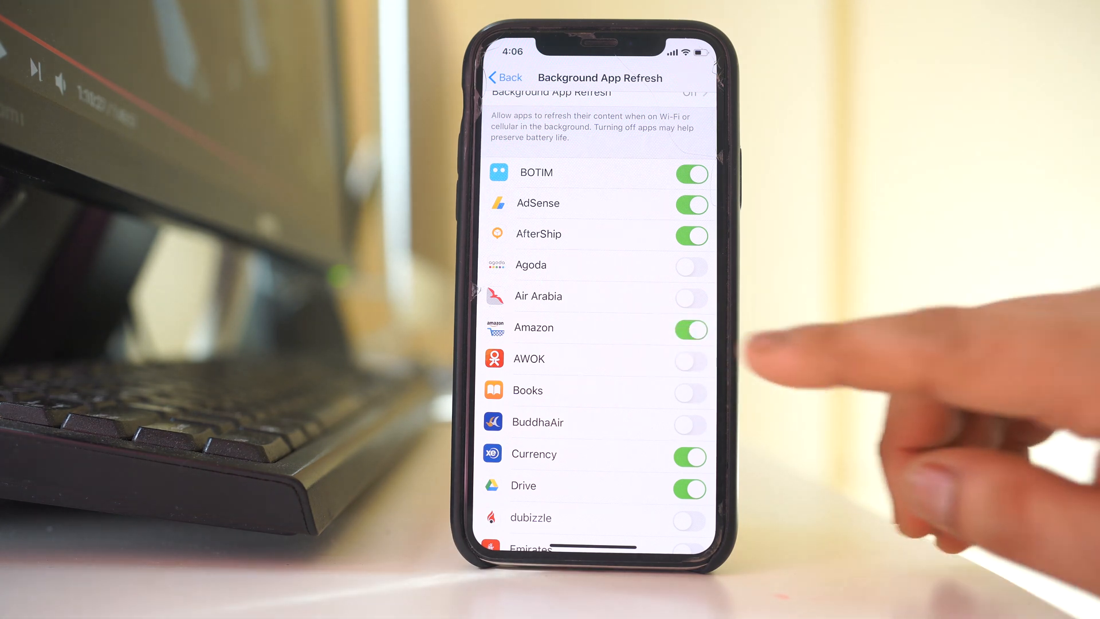
Switch Amazon's background refresh off, then back on.
click(690, 330)
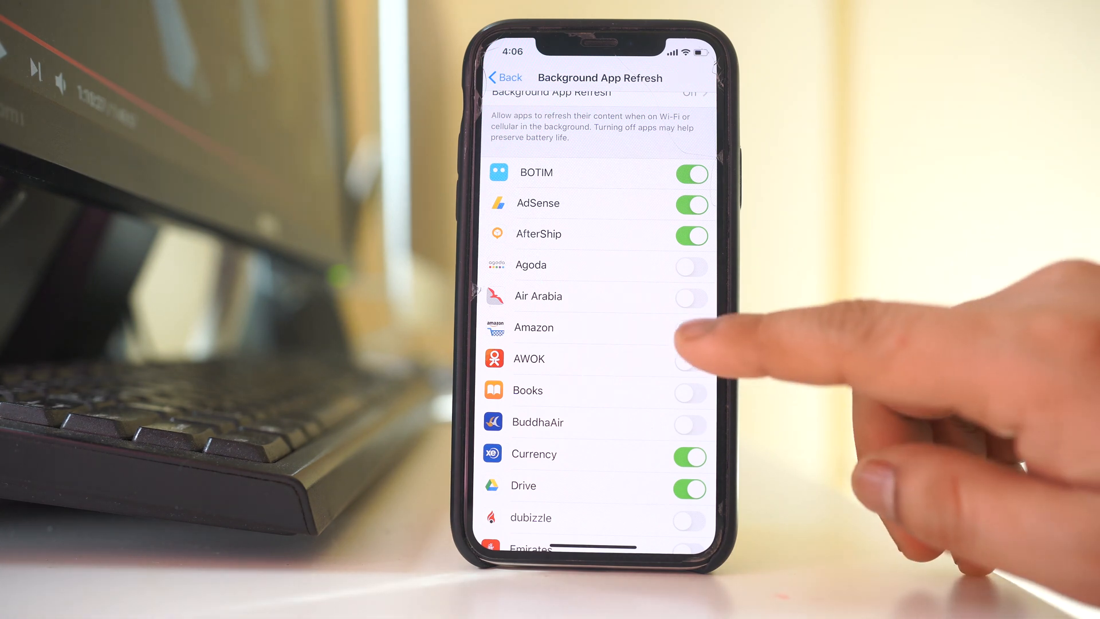
click(691, 330)
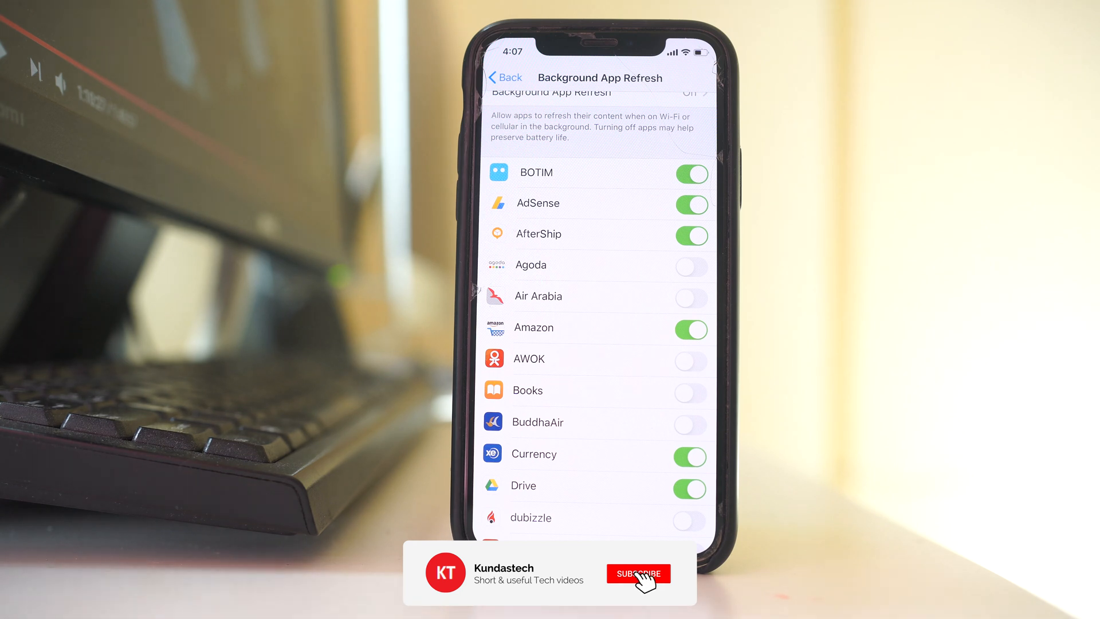
click(638, 573)
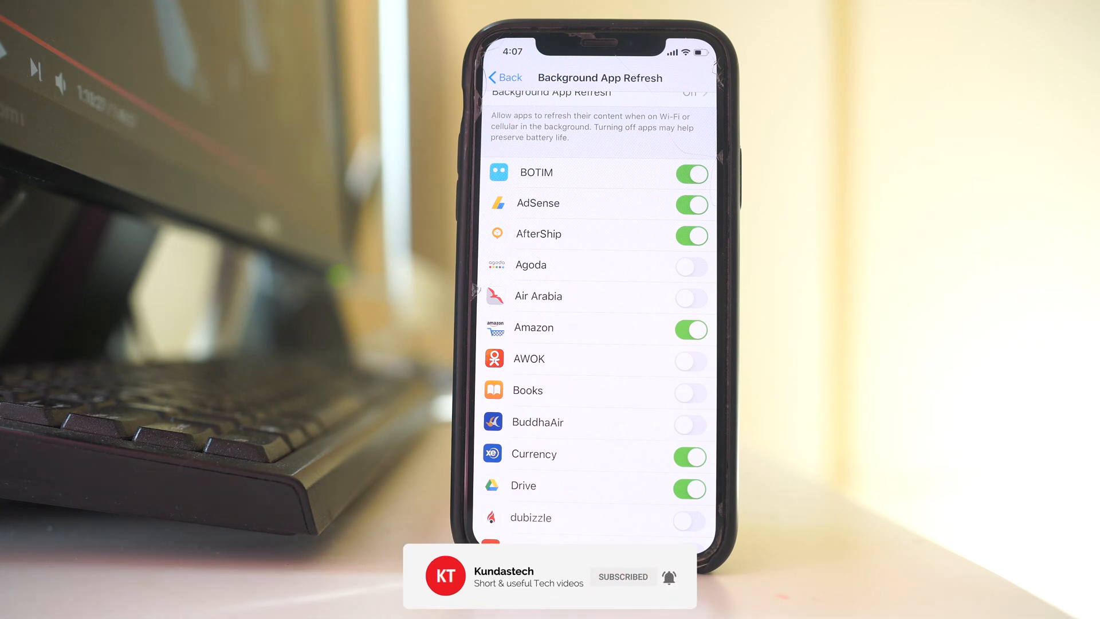